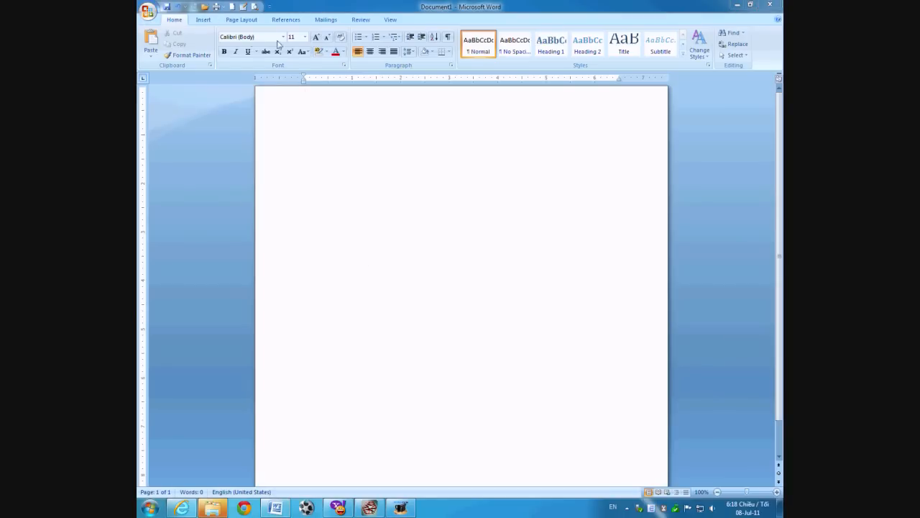
Step: Type the title 'How to create Radar in cs and' at 72 pt, then minimize Word
{"action": "left_click", "coordinate": [304, 36]}
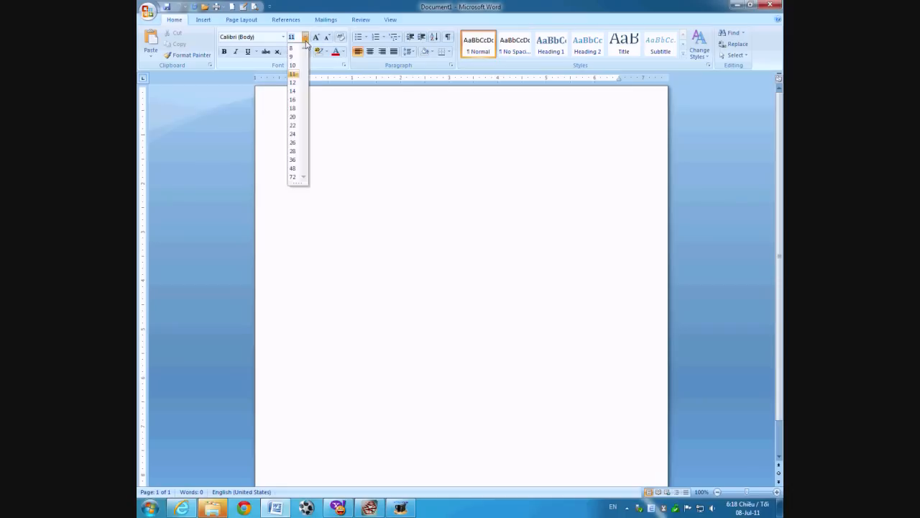
{"action": "left_click", "coordinate": [291, 176]}
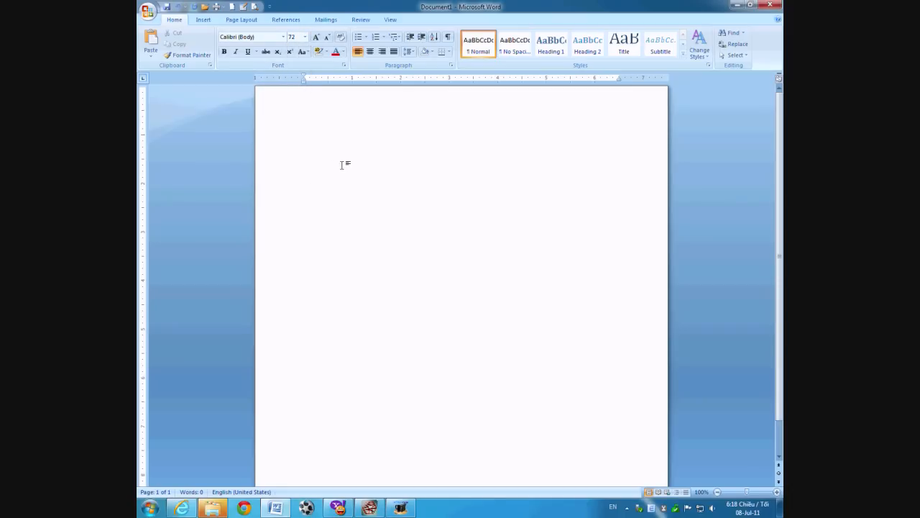
{"action": "type", "text": "How to cre"}
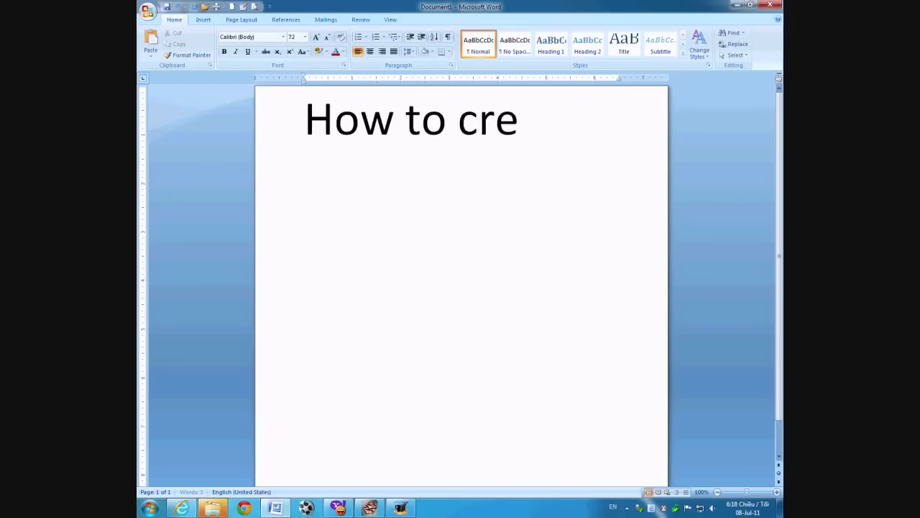
{"action": "type", "text": "ate"}
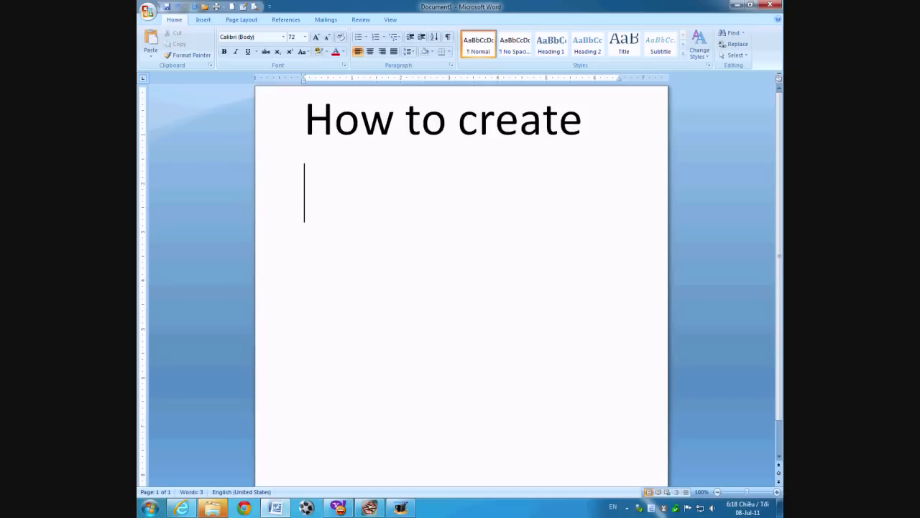
{"action": "type", "text": "Radar in cs"}
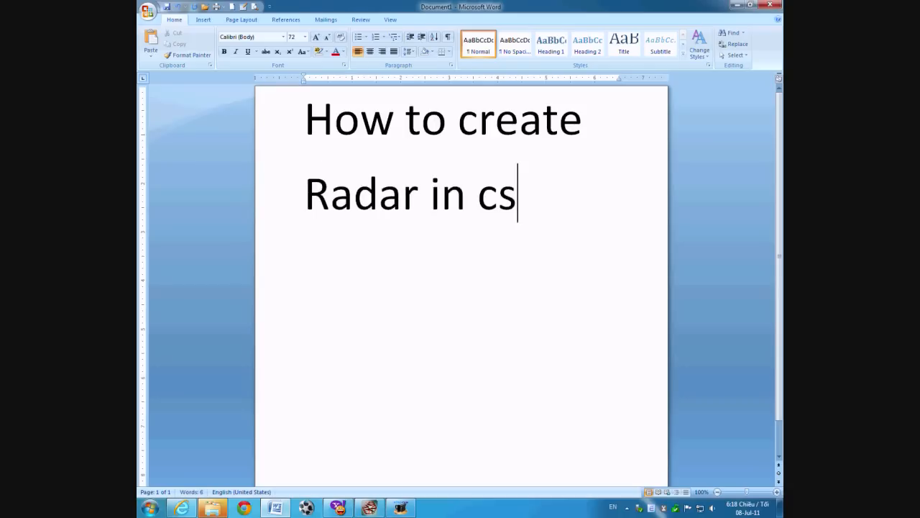
{"action": "type", "text": "and"}
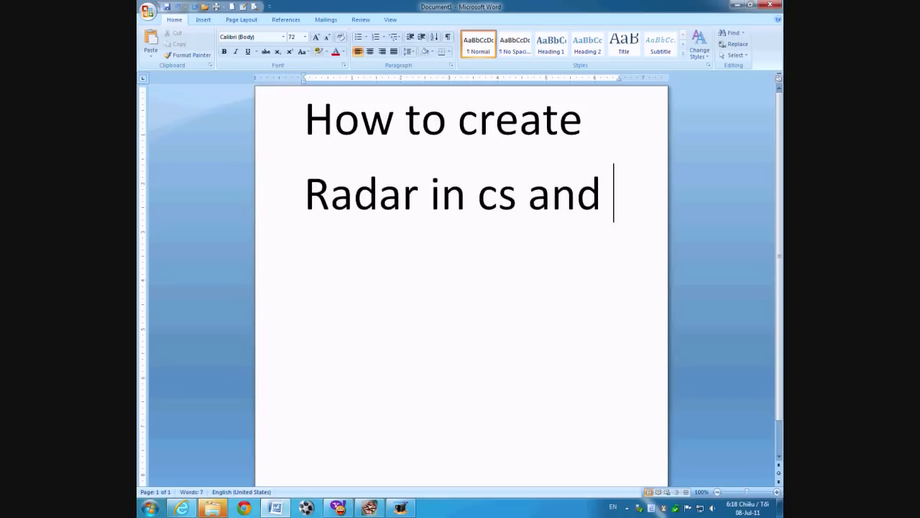
{"action": "left_click", "coordinate": [752, 6]}
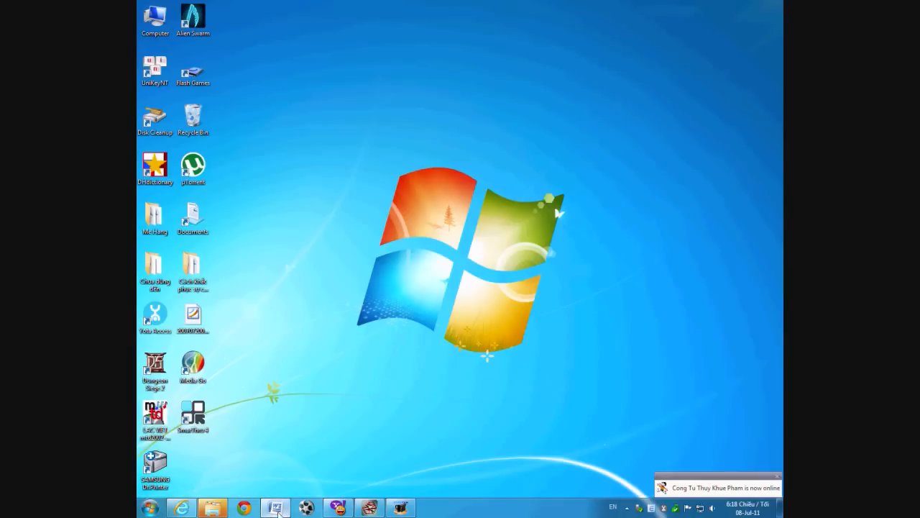
Step: Restore Word, finish the title with 'cscz' and begin 'Step1: download the' line
{"action": "left_click", "coordinate": [276, 507]}
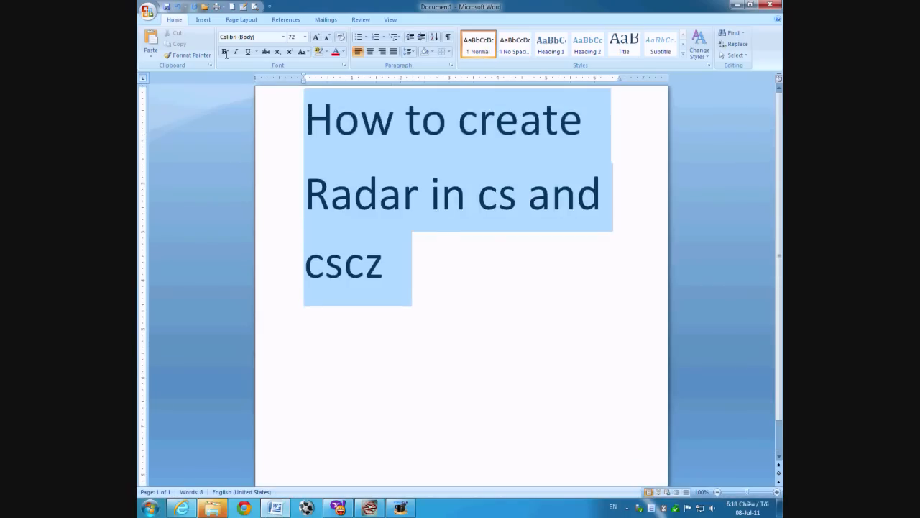
{"action": "type", "text": "ste"}
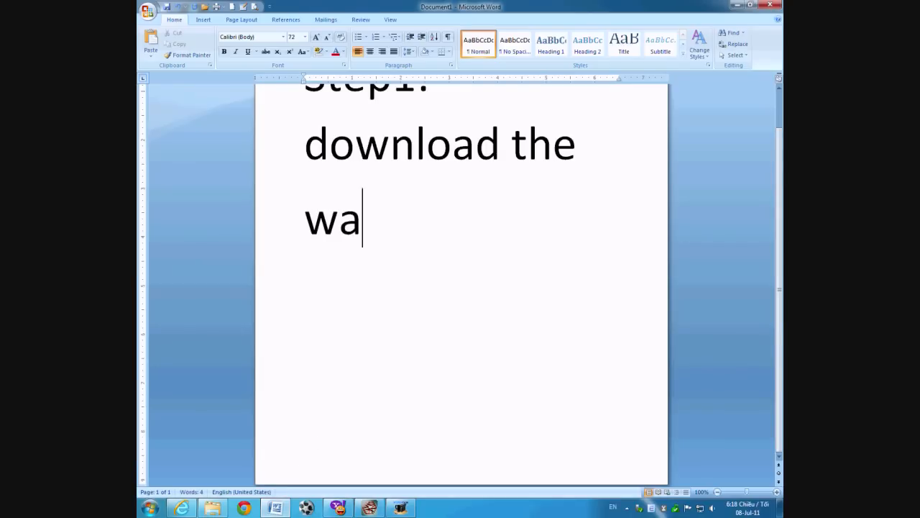
{"action": "type", "text": "ve"}
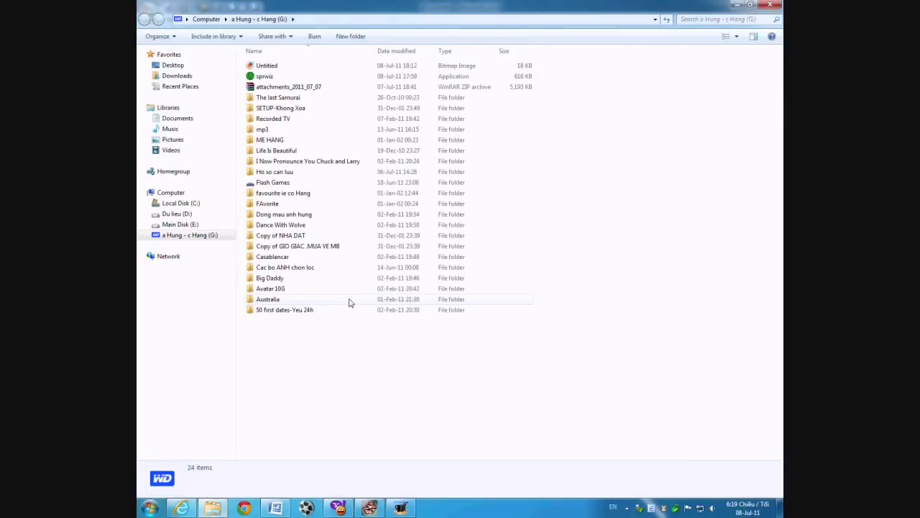
Step: Launch sprwiz.exe from drive G, accepting the unverified-publisher security warning
{"action": "double_click", "coordinate": [265, 76]}
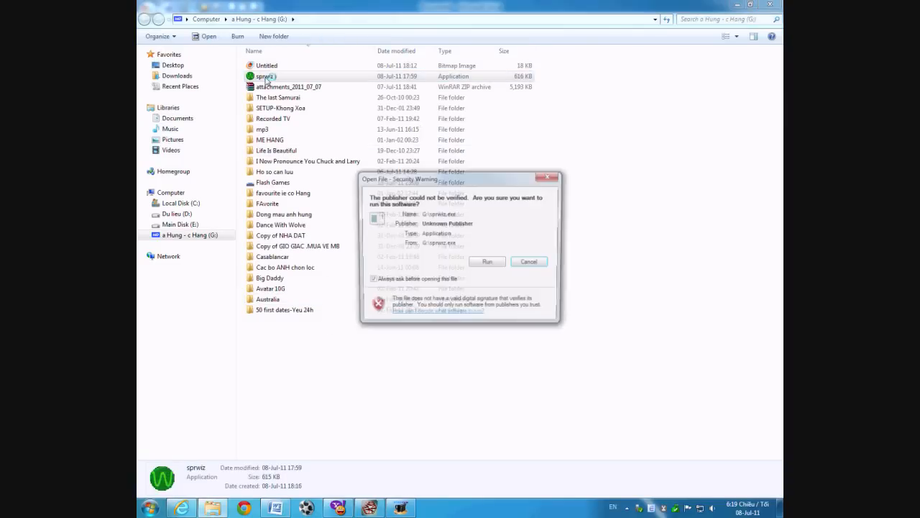
{"action": "left_click", "coordinate": [488, 261]}
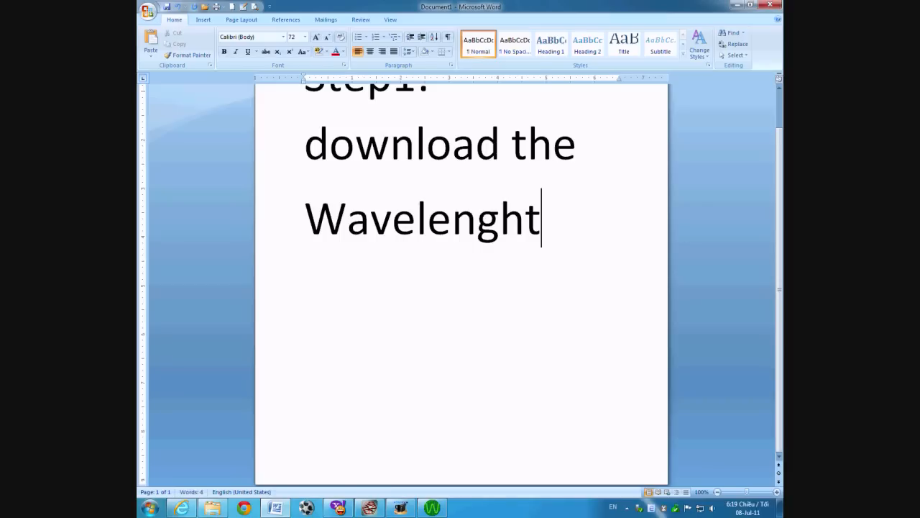
Step: Finish step 1 with 'sprite wizard' and add a step saying ': run it'
{"action": "type", "text": "sprite w"}
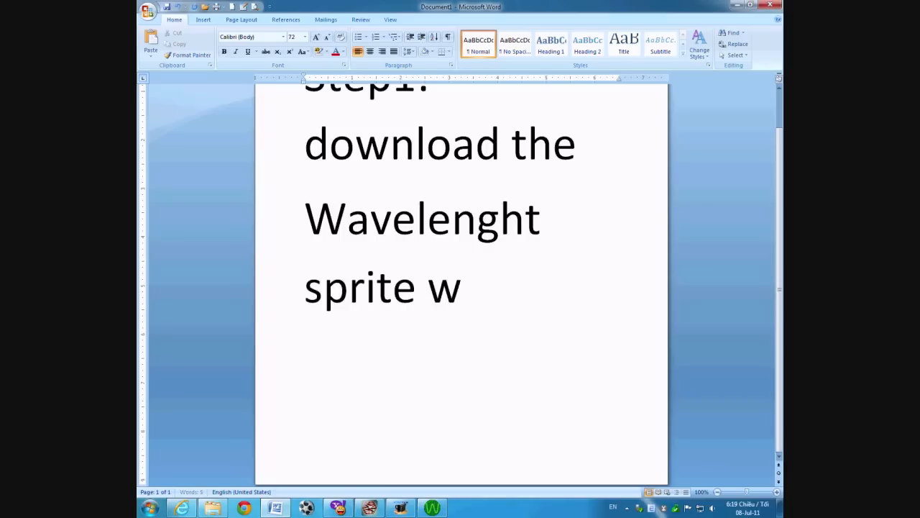
{"action": "type", "text": "izard"}
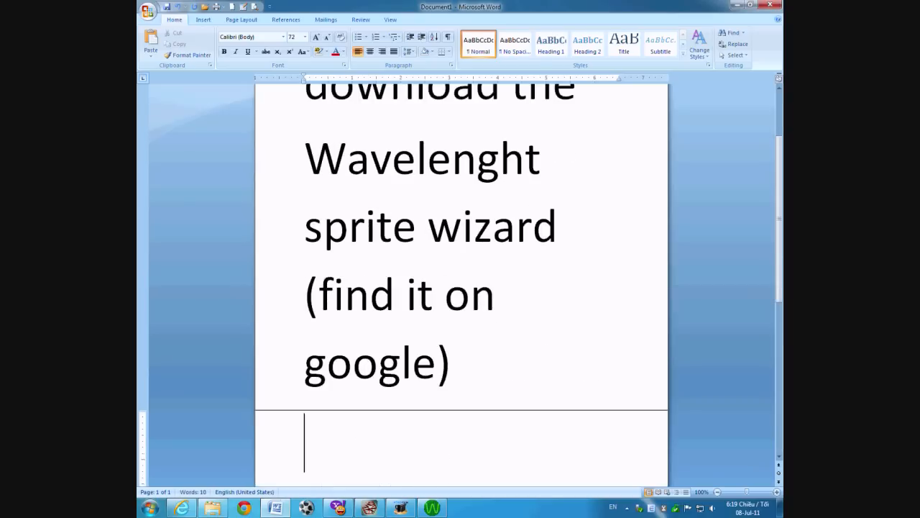
{"action": "type", "text": "ste"}
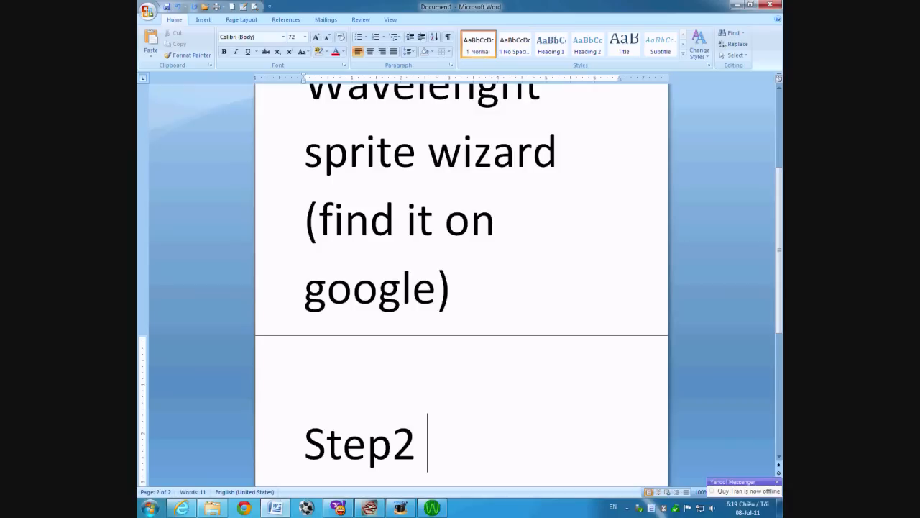
{"action": "type", "text": ": run it"}
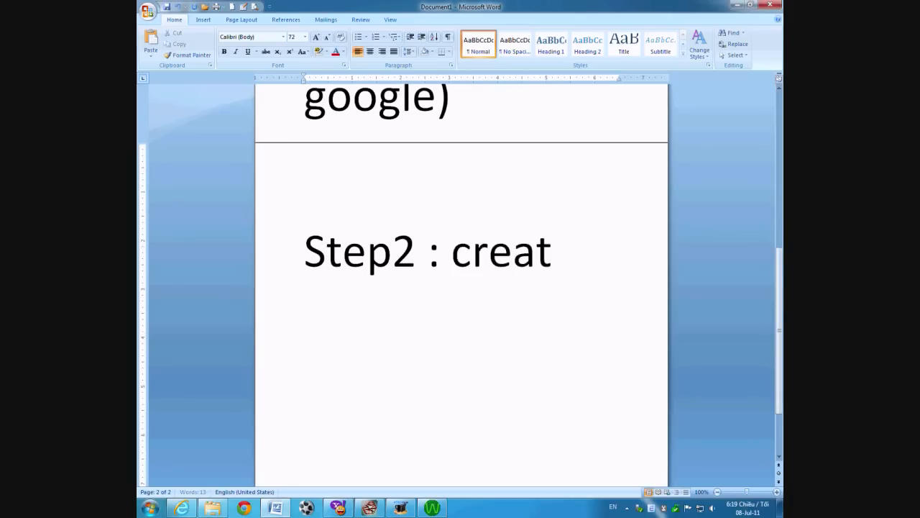
Step: Type 'Step2 : create a file for your radar exaples'
{"action": "type", "text": "e a file!"}
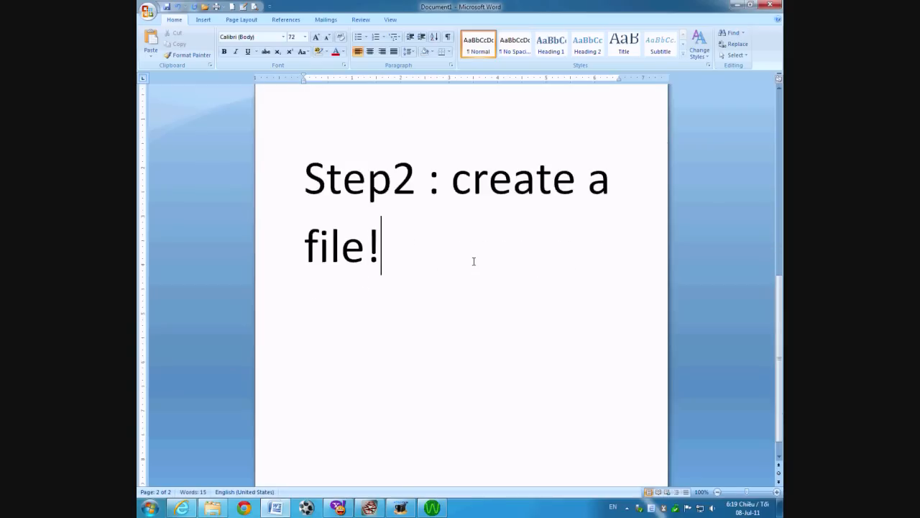
{"action": "type", "text": "for"}
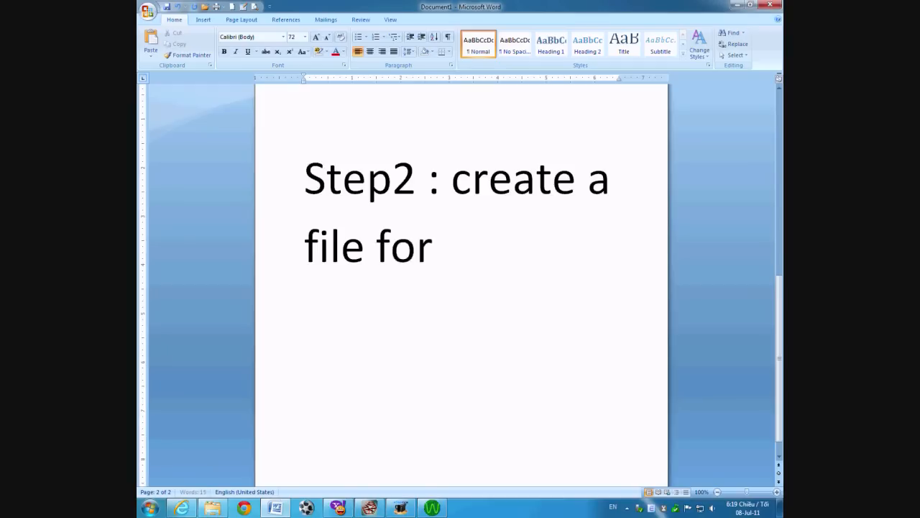
{"action": "type", "text": "your radar"}
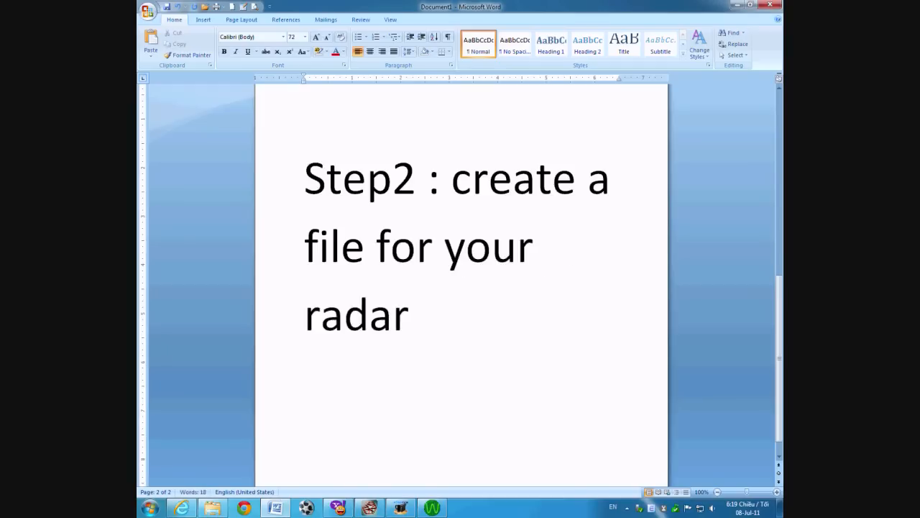
{"action": "type", "text": "exaple"}
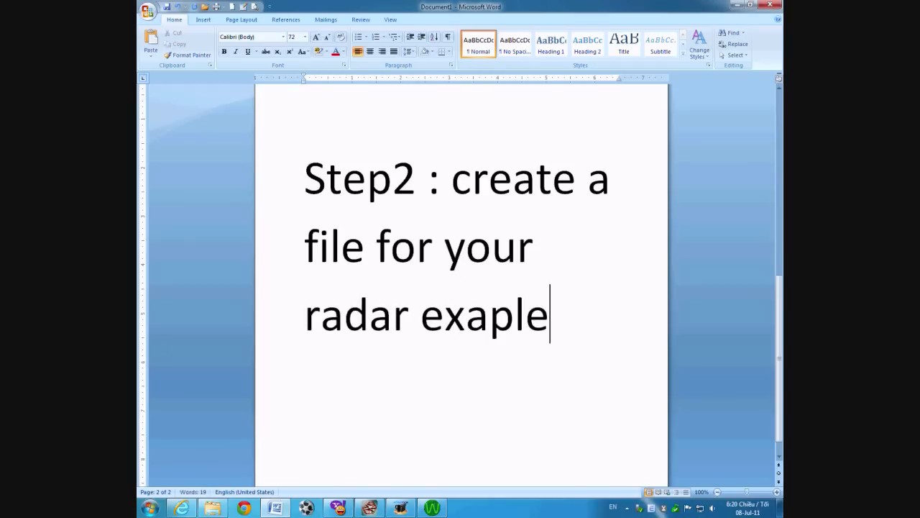
{"action": "type", "text": "s"}
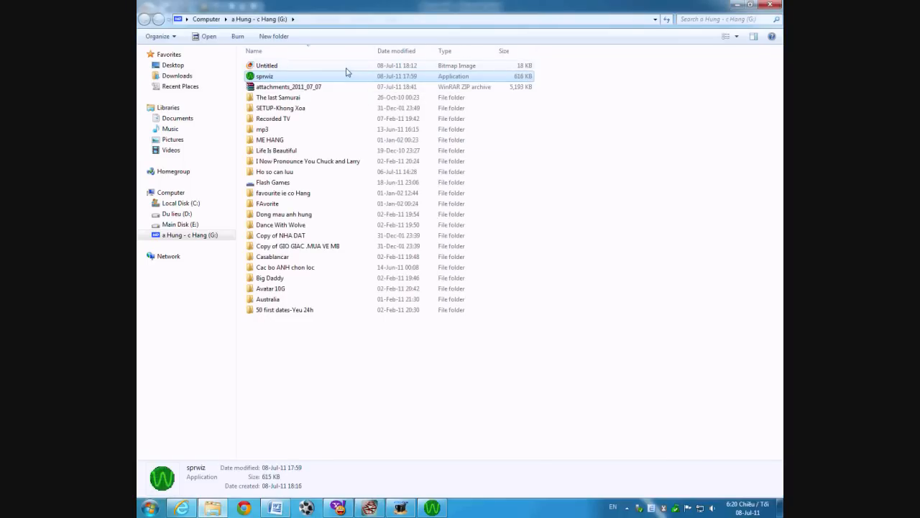
Step: Confirm G:\Untitled.bmp is 128 x 128, then return to Word
{"action": "double_click", "coordinate": [267, 65]}
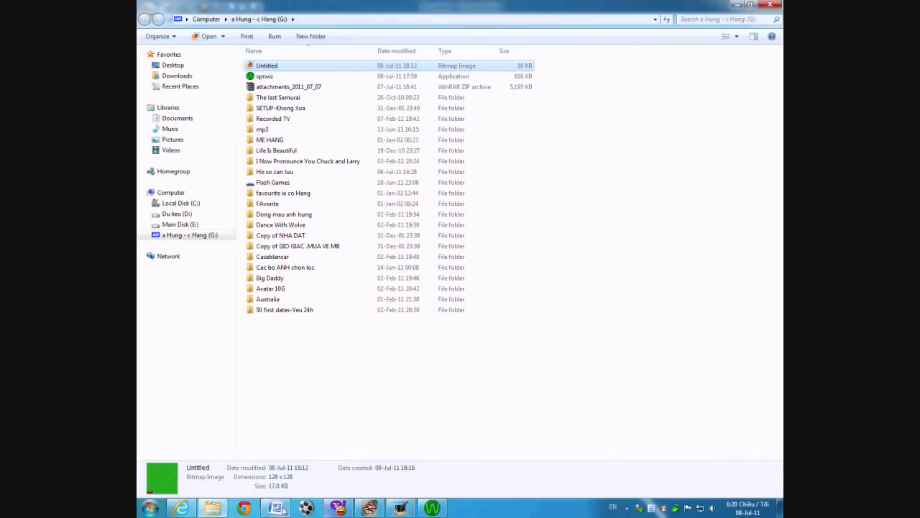
{"action": "left_click", "coordinate": [275, 507]}
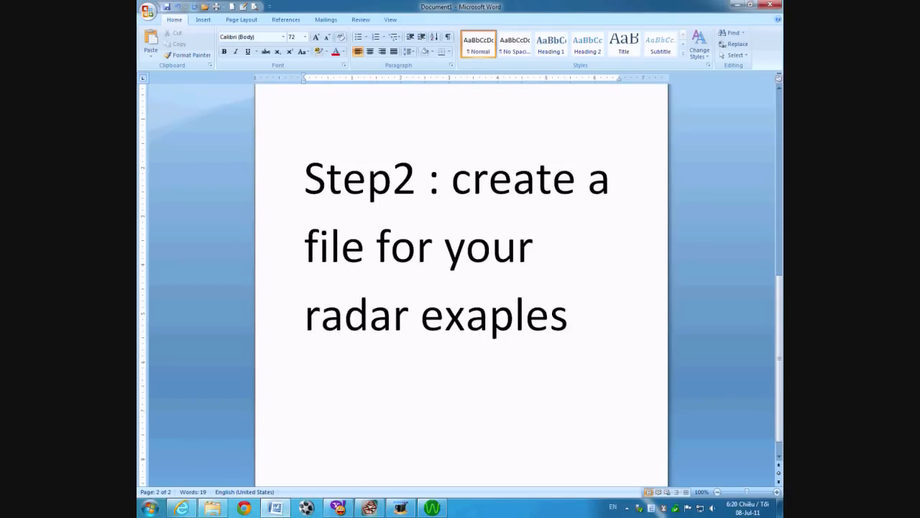
Step: Add the lines 'Size:128x128' and 'Save it as 256 color bitmap'
{"action": "type", "text": "Si"}
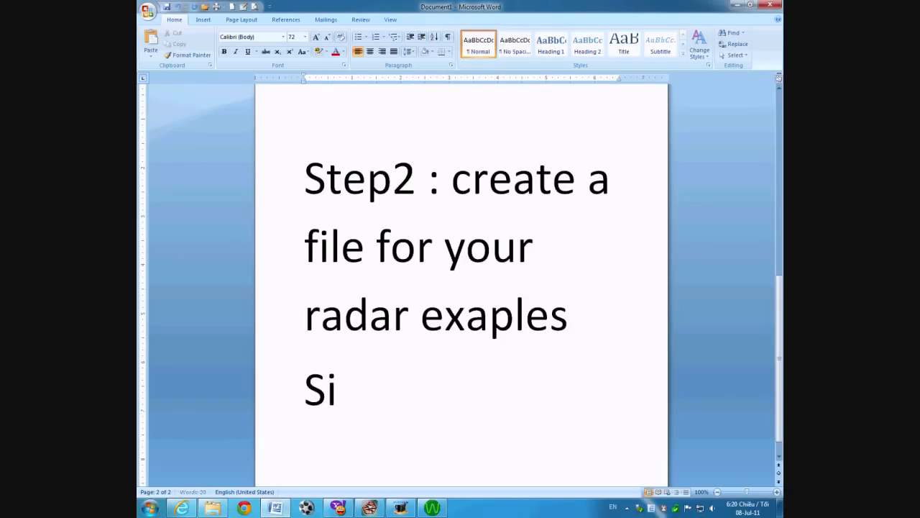
{"action": "type", "text": "ze:12"}
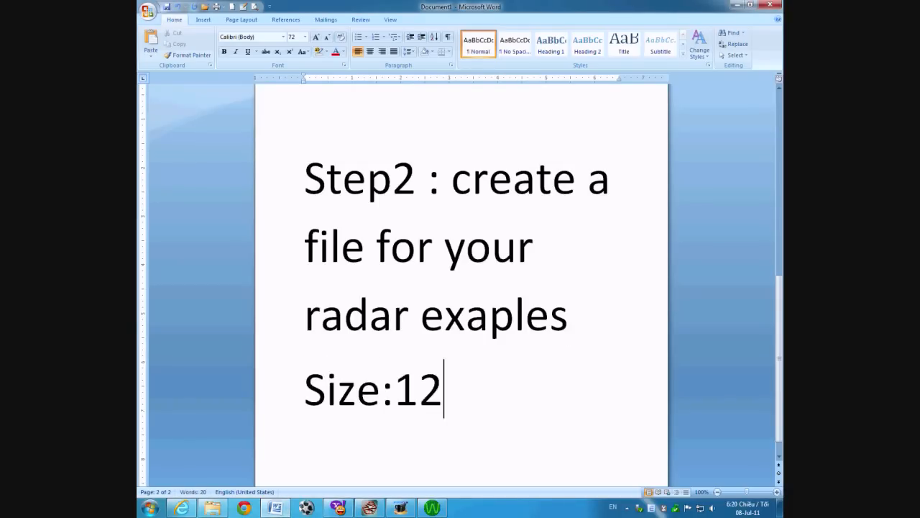
{"action": "type", "text": "8x128"}
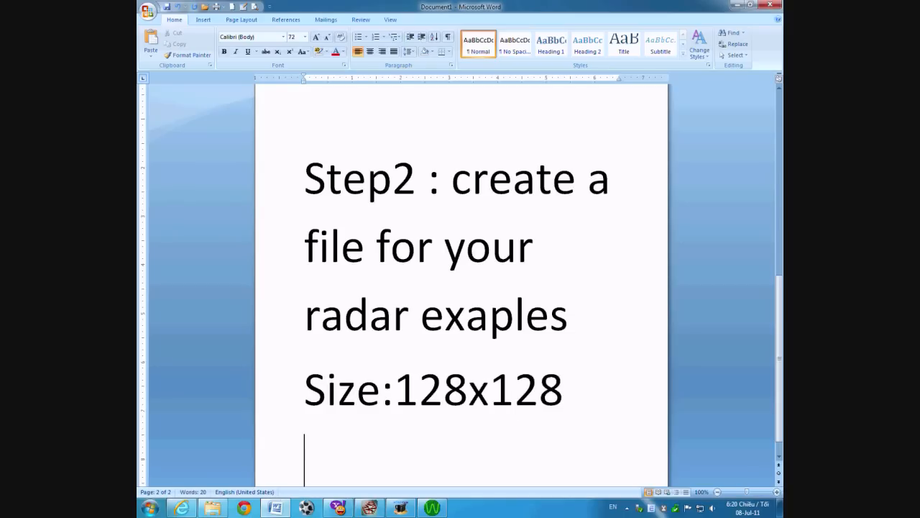
{"action": "type", "text": "256 color bitmap"}
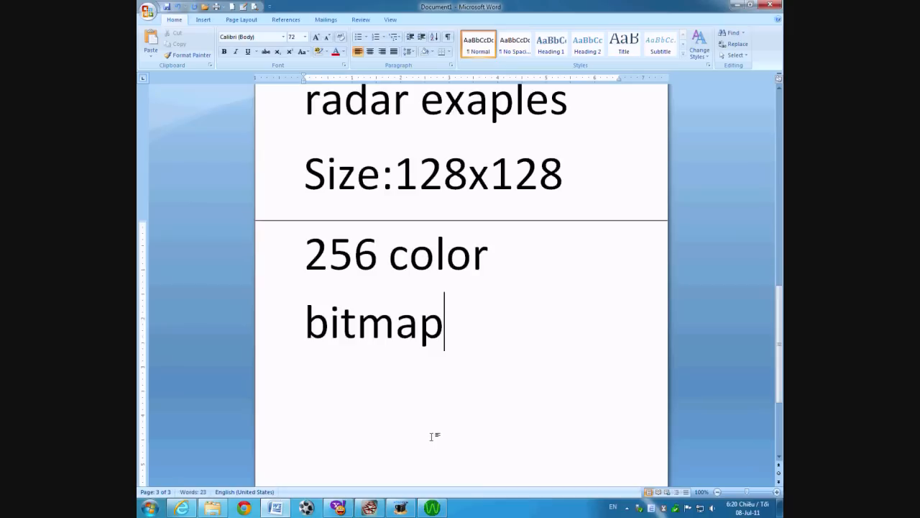
{"action": "type", "text": "sav"}
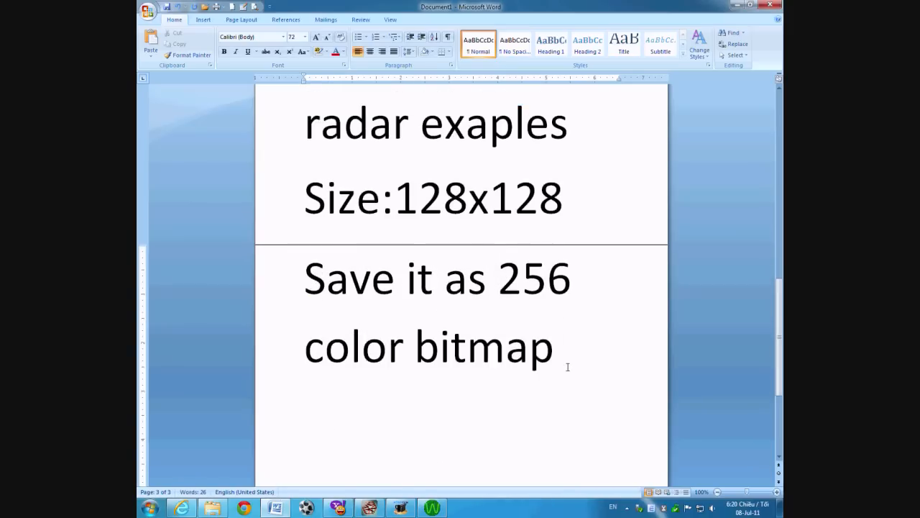
Step: Add the lines 'Run the apps you downloaded' and 'Follow the tutorials here'
{"action": "type", "text": "Run the"}
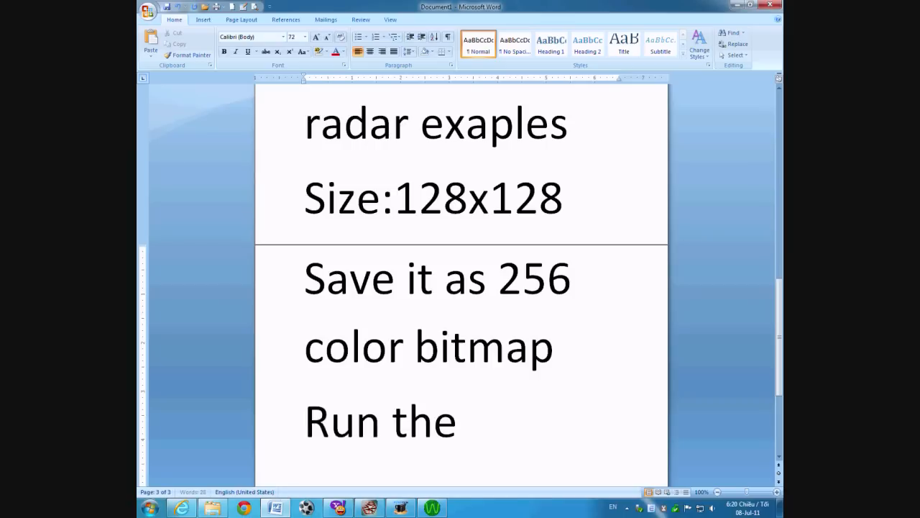
{"action": "type", "text": "app"}
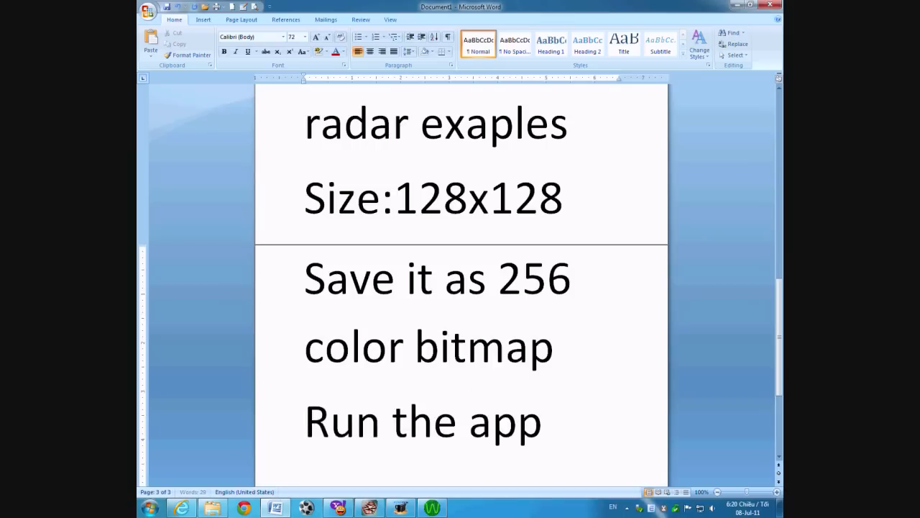
{"action": "type", "text": "s you dow"}
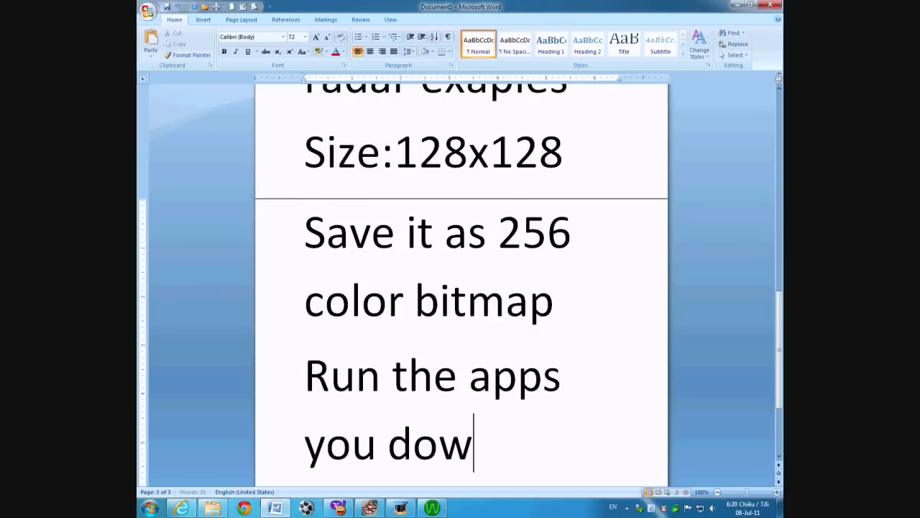
{"action": "type", "text": "nloaded"}
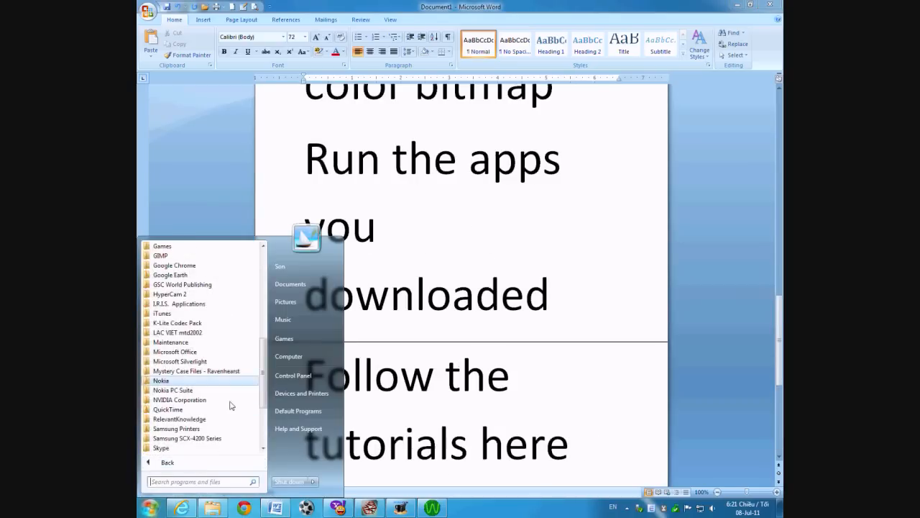
Step: Launch Magnifier from Accessories > Ease of Access, then bring up the Sprite Wizard window
{"action": "scroll", "scroll_direction": "down", "scroll_amount": 3}
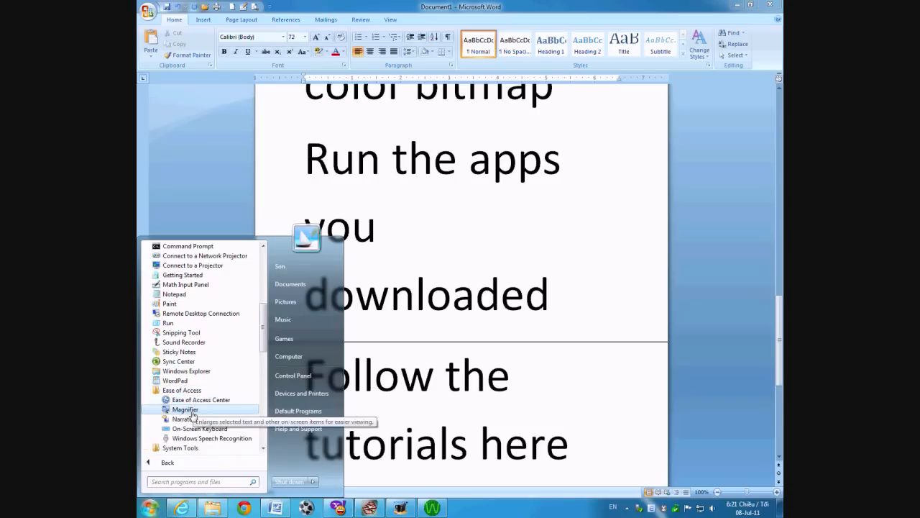
{"action": "left_click", "coordinate": [184, 409]}
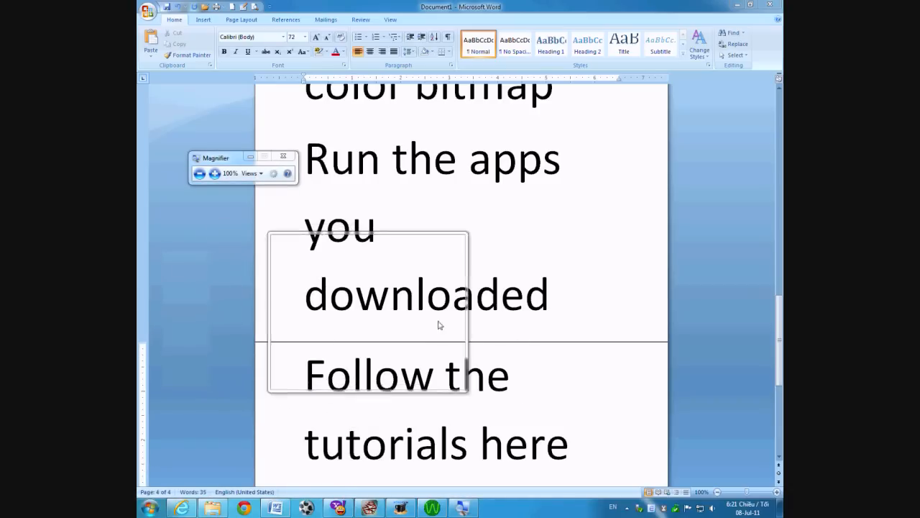
{"action": "left_click", "coordinate": [199, 174]}
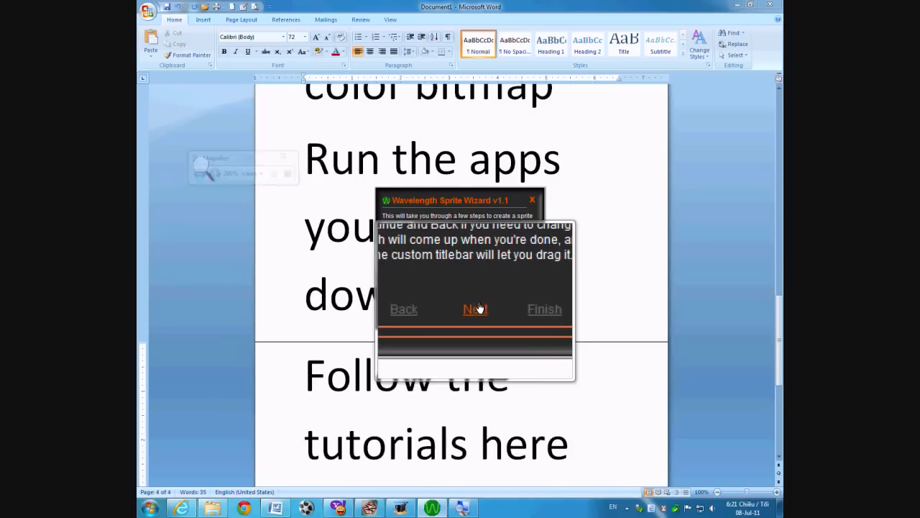
Step: Advance the Sprite Wizard past its intro to the bitmap-order list with G:\Untitled.bmp
{"action": "left_click", "coordinate": [474, 310]}
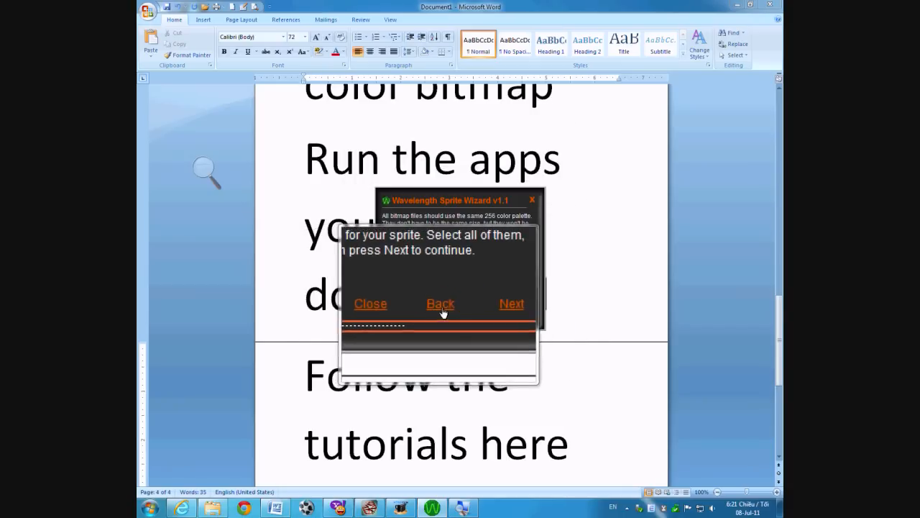
{"action": "left_click", "coordinate": [512, 303]}
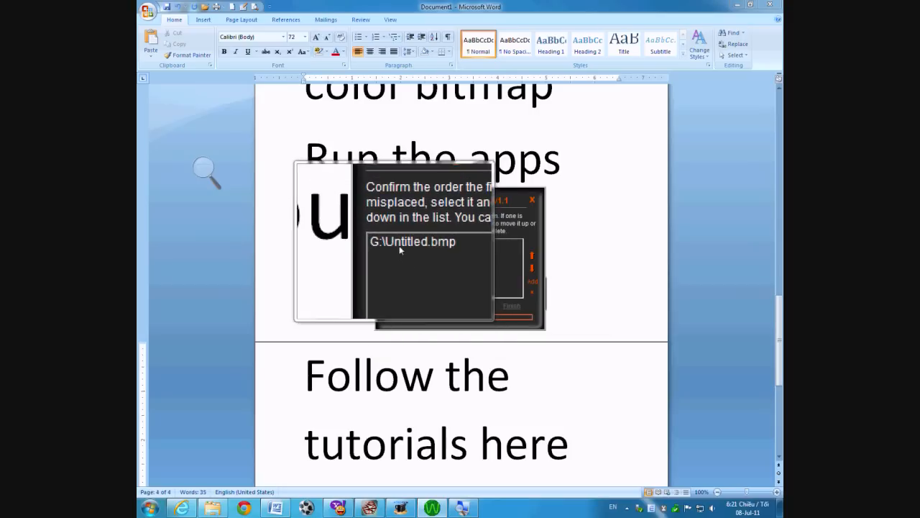